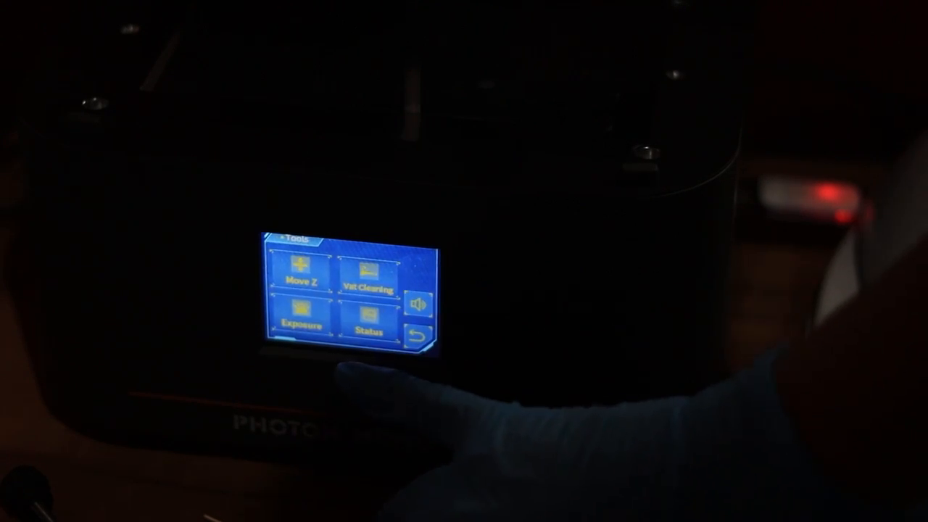
left_click(295, 272)
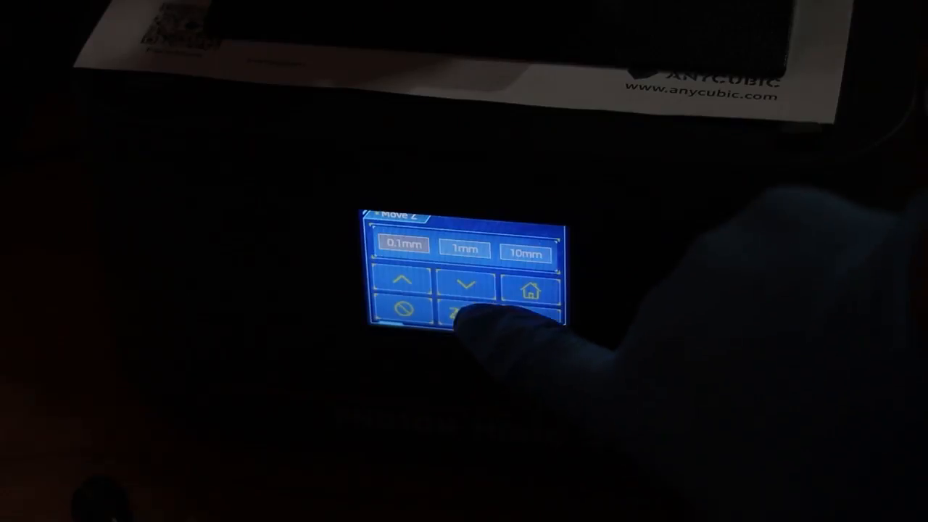